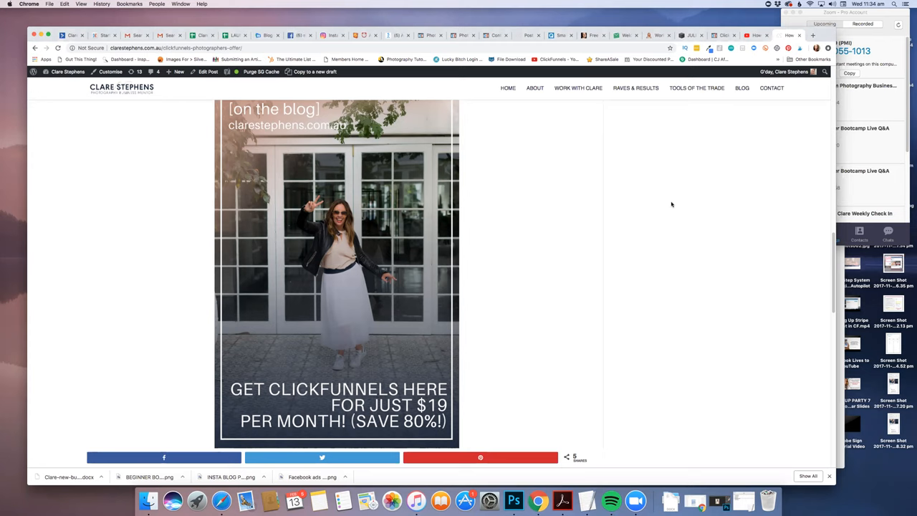
pyautogui.moveTo(560, 179)
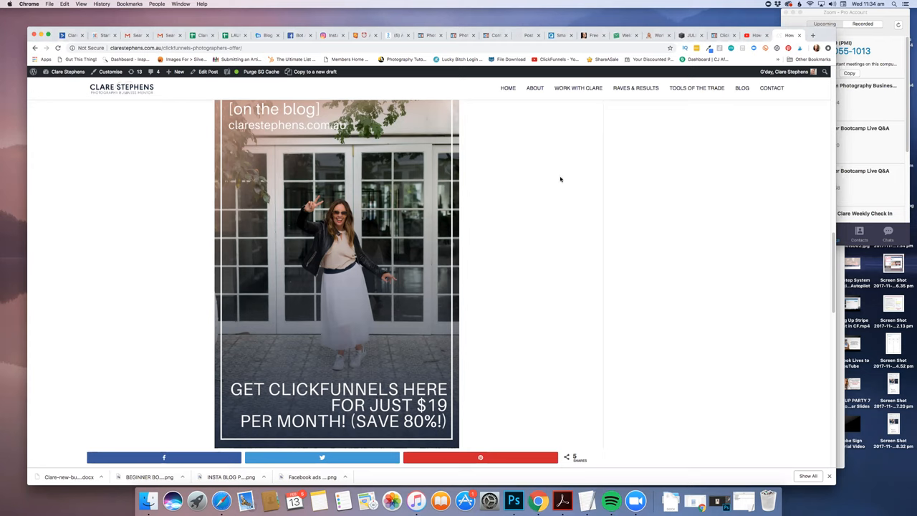
pyautogui.moveTo(550, 129)
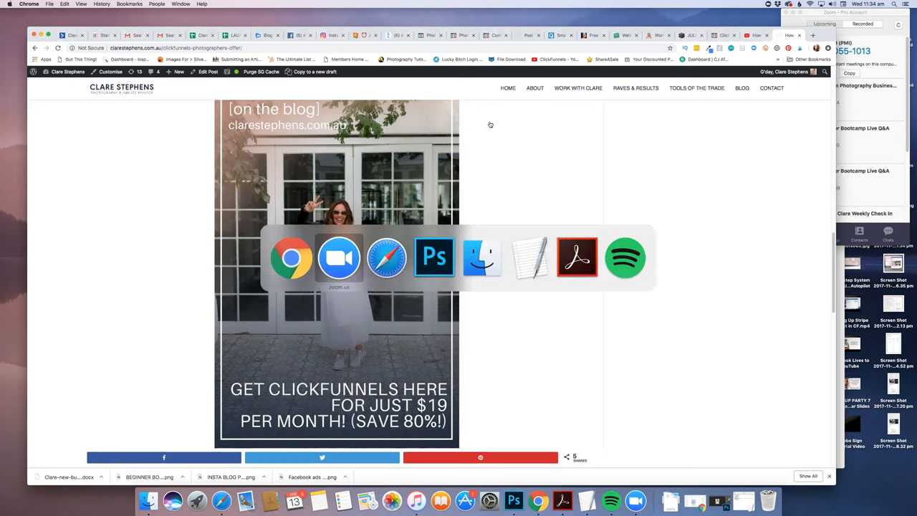
# Open the shared Shoot for Success Guide funnel's free 14-day trial page from the blog link.
pyautogui.click(387, 258)
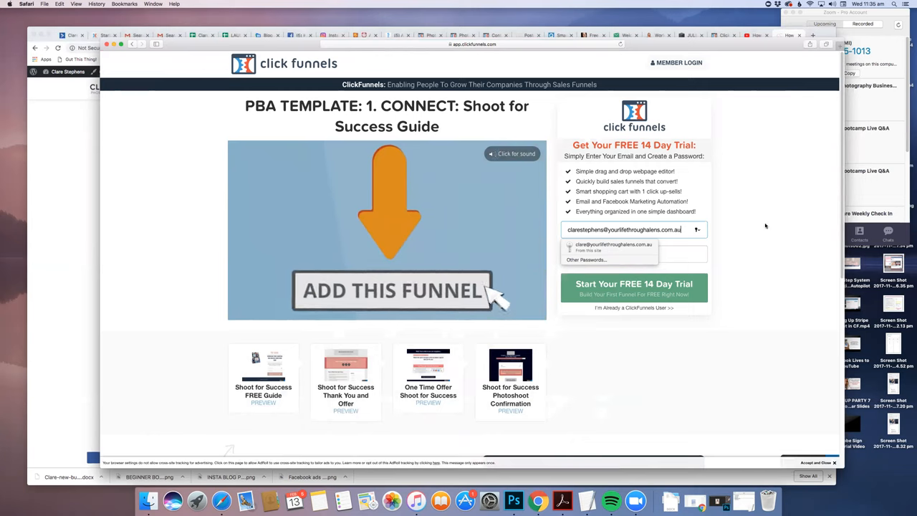
# Enter the sign-up email starting 'clareste' into the free-trial form.
pyautogui.click(393, 289)
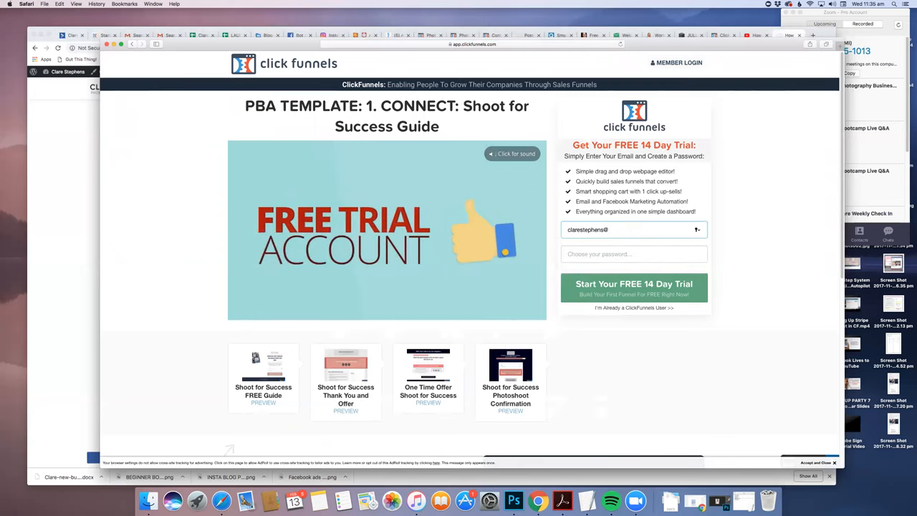
pyautogui.write('clarestephens.com.au')
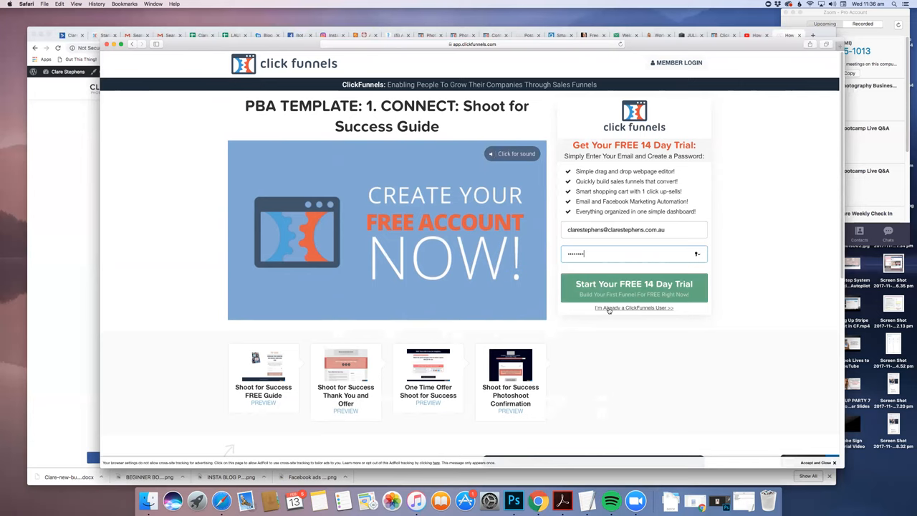
pyautogui.moveTo(651, 324)
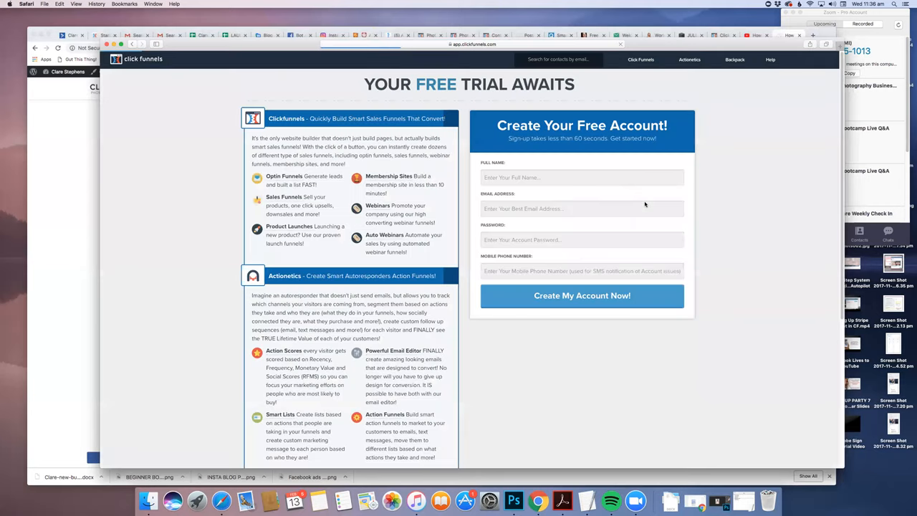
# Create the free account and reveal the Step #2 Billing Information plan options.
pyautogui.click(581, 295)
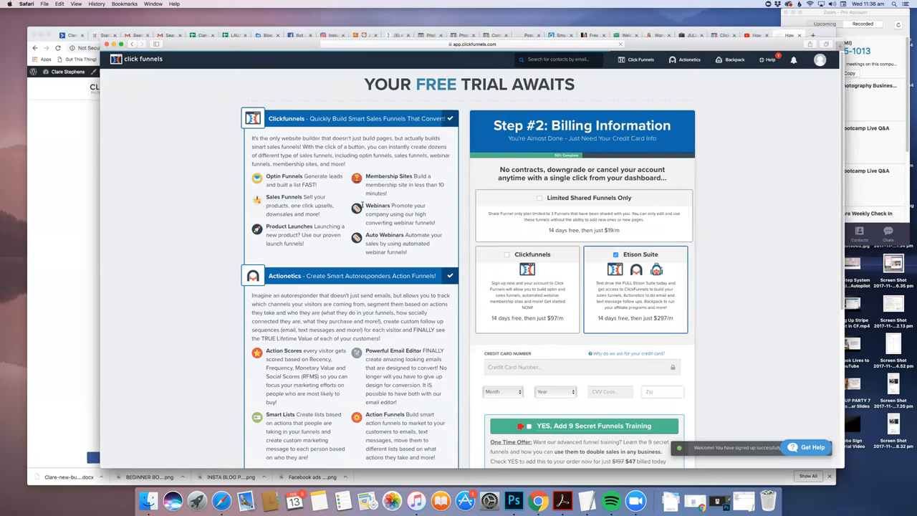
pyautogui.scroll(3)
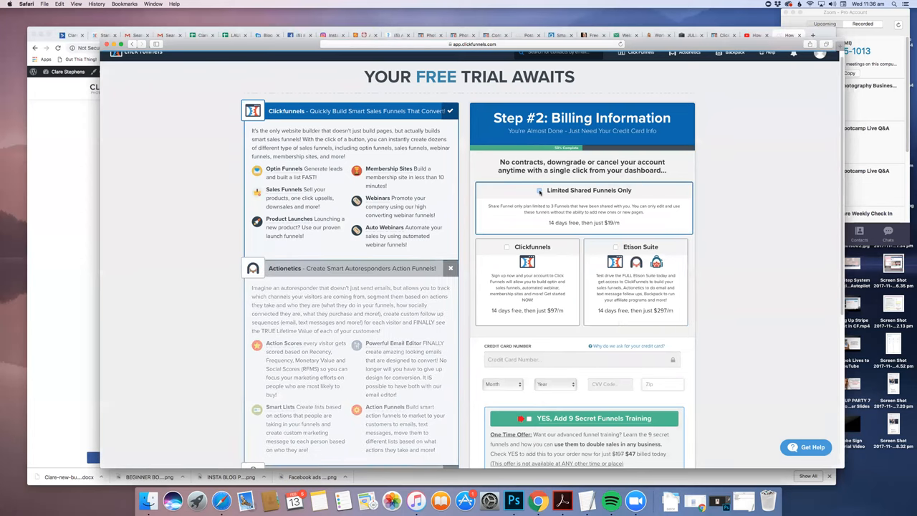
# Select the Limited Shared Funnels Only plan at $19 per month after 14 free days.
pyautogui.click(538, 189)
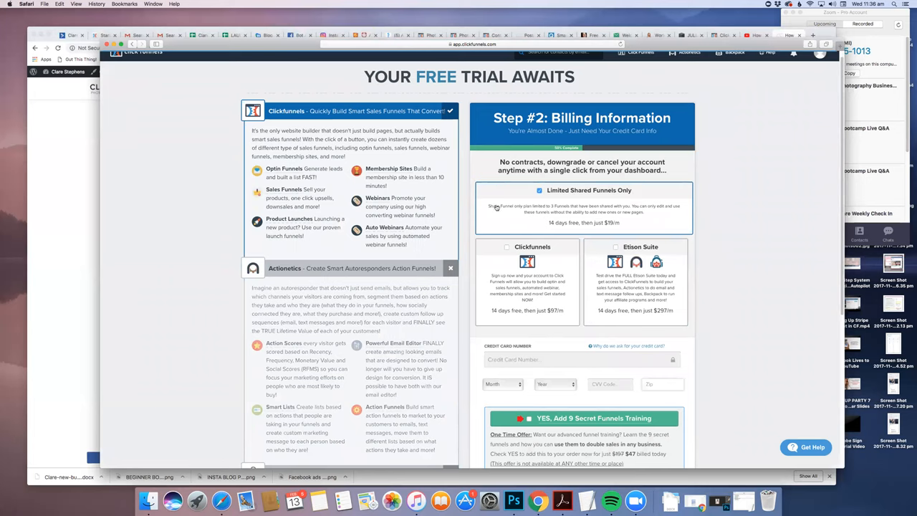
pyautogui.moveTo(552, 206)
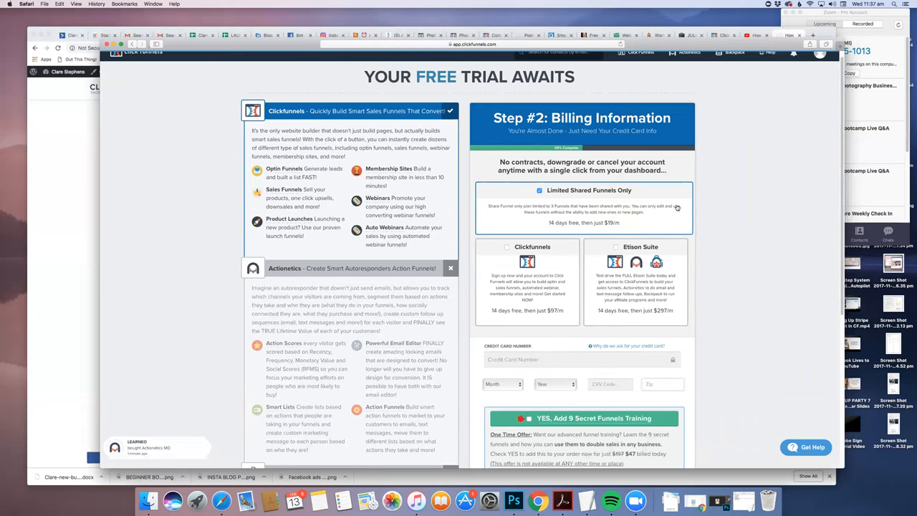
pyautogui.moveTo(636, 216)
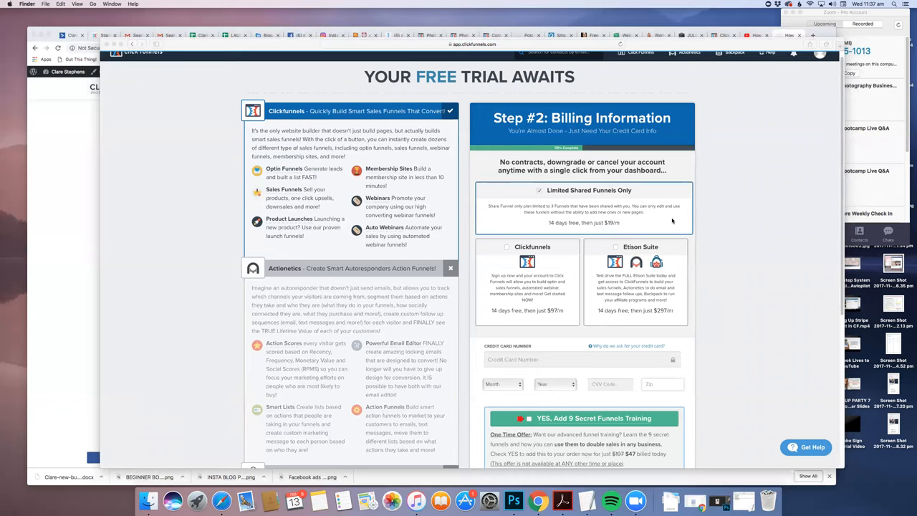
pyautogui.moveTo(586, 164)
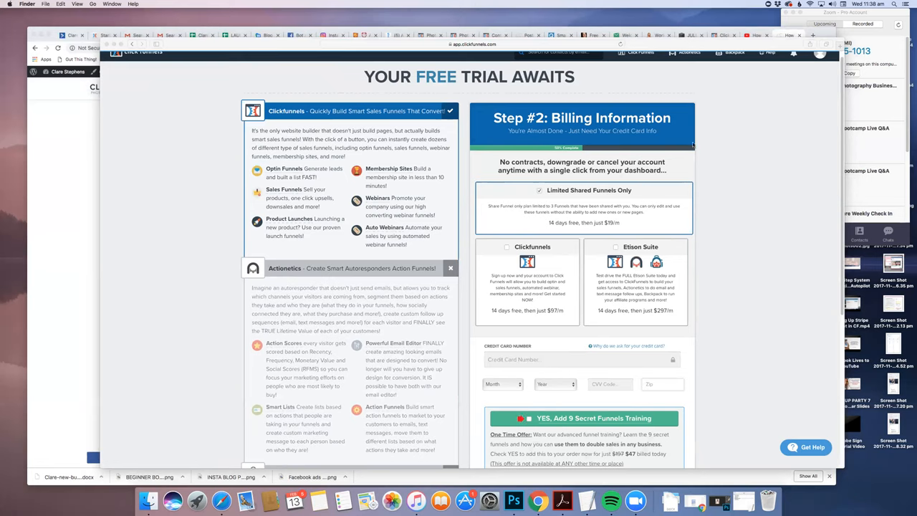
pyautogui.moveTo(722, 235)
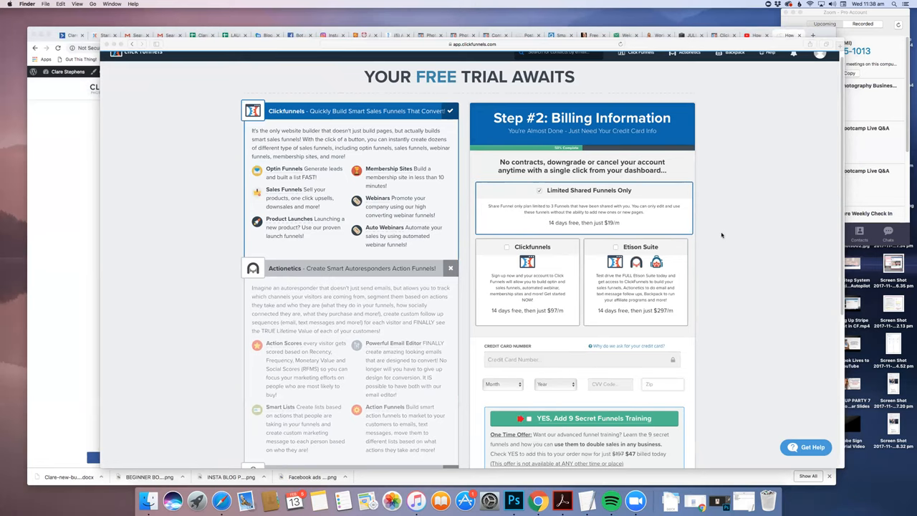
# Scroll to the bottom of the billing form to reach the account activation step.
pyautogui.scroll(-3)
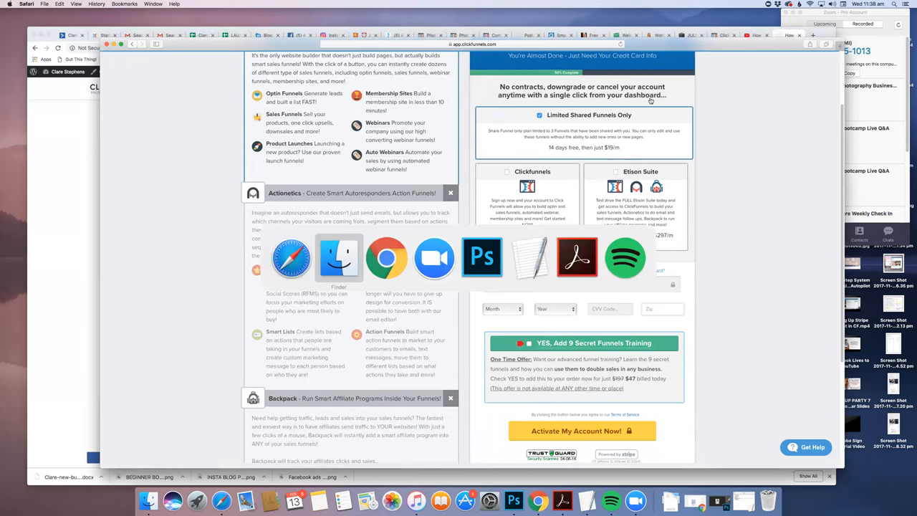
pyautogui.moveTo(576, 256)
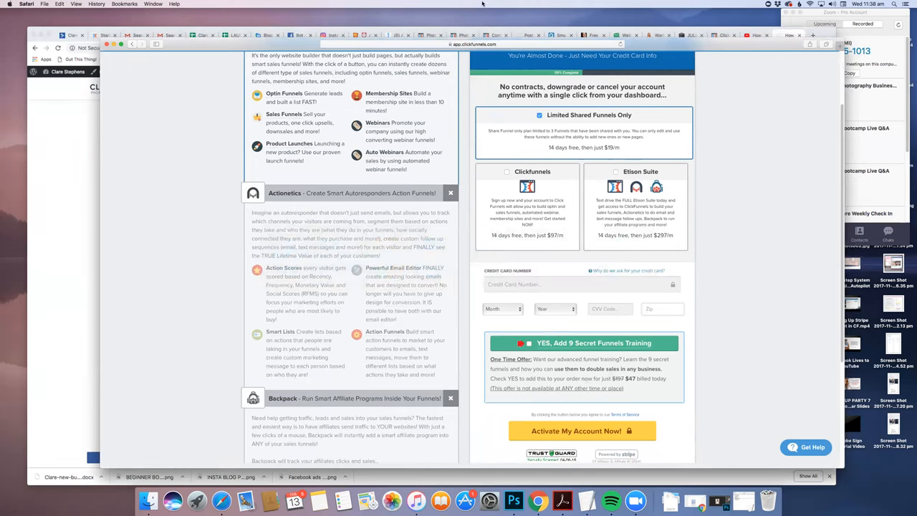
pyautogui.moveTo(502, 6)
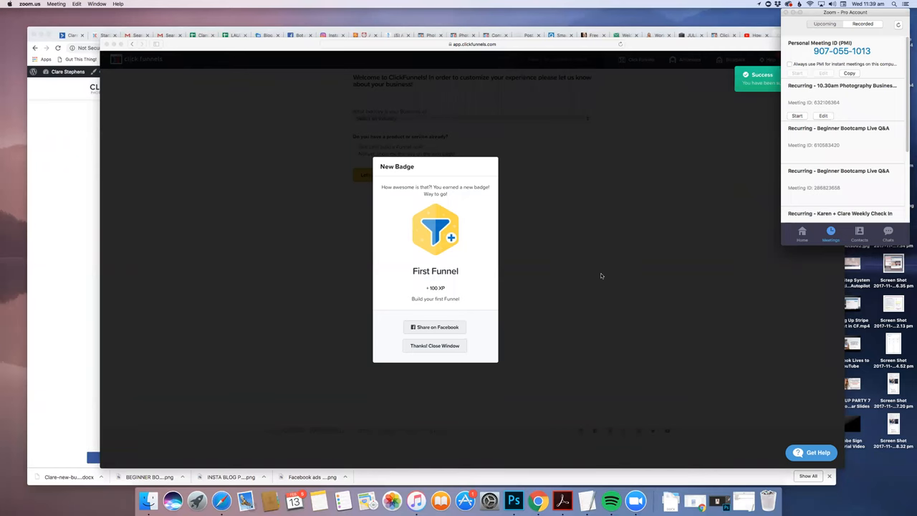
# Close the First Funnel badge and set the welcome-survey industry to Local Small Business.
pyautogui.click(436, 346)
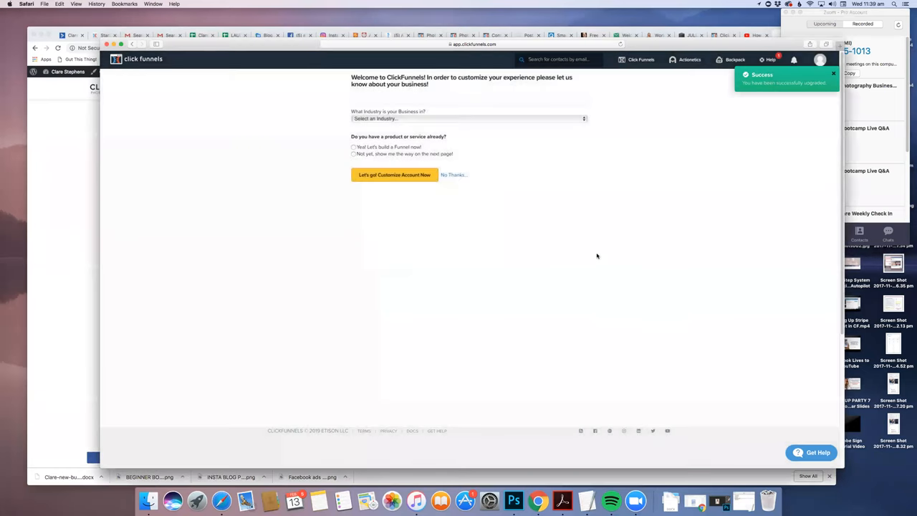
pyautogui.moveTo(524, 94)
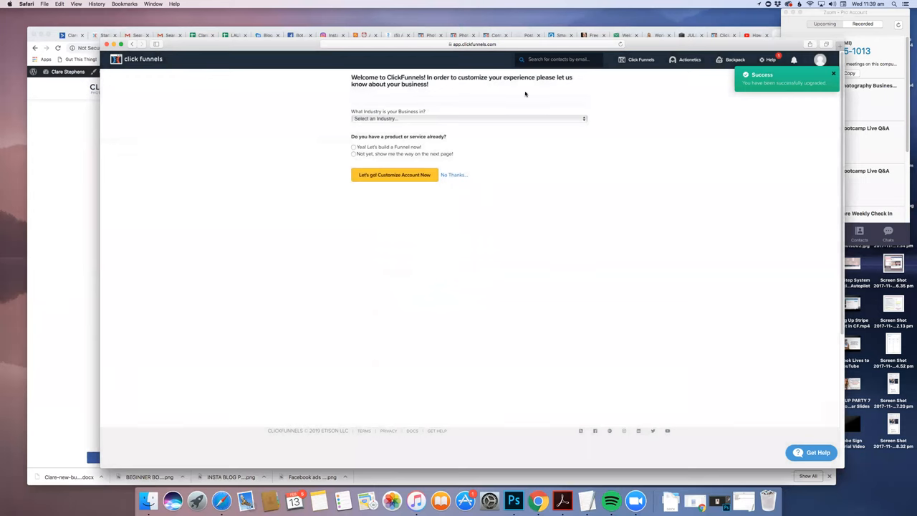
pyautogui.moveTo(522, 140)
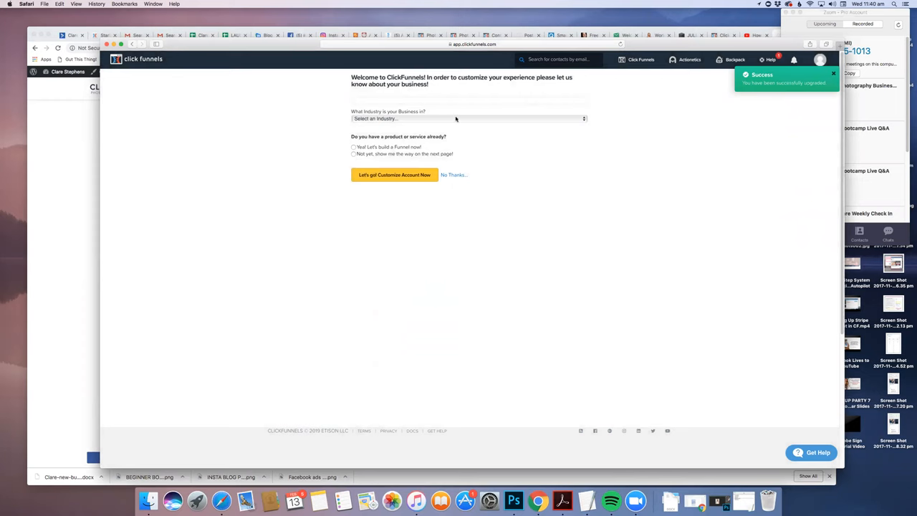
pyautogui.click(465, 118)
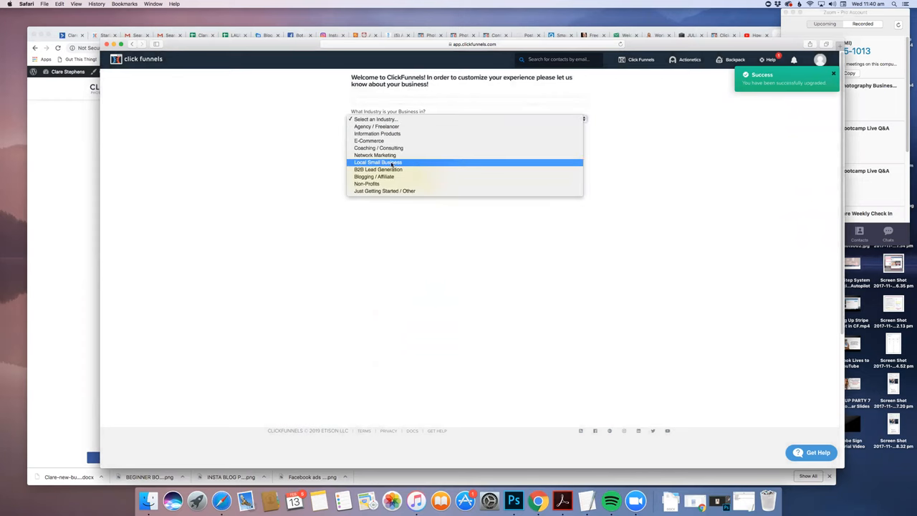
pyautogui.click(378, 162)
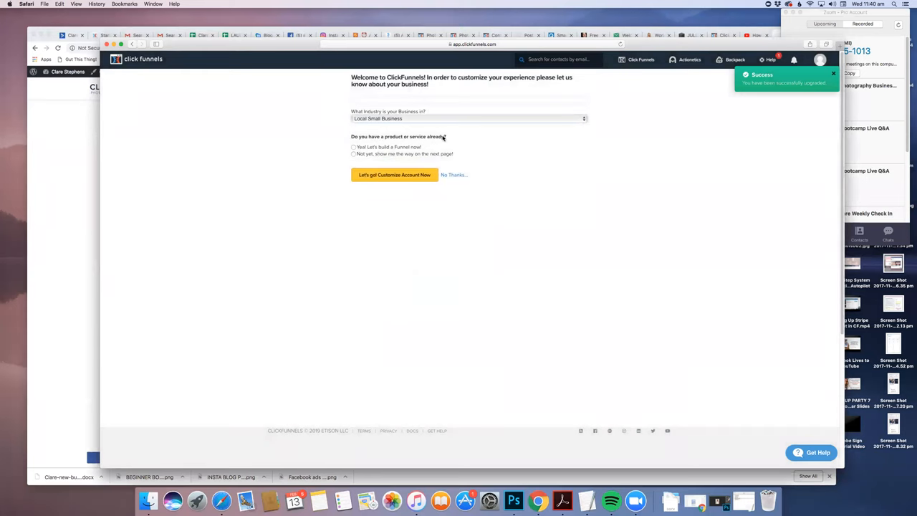
pyautogui.click(353, 146)
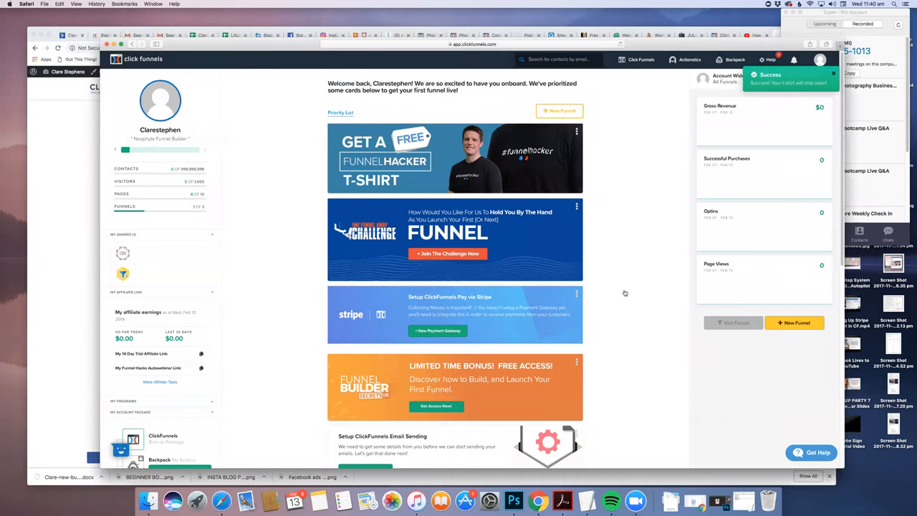
pyautogui.moveTo(432, 223)
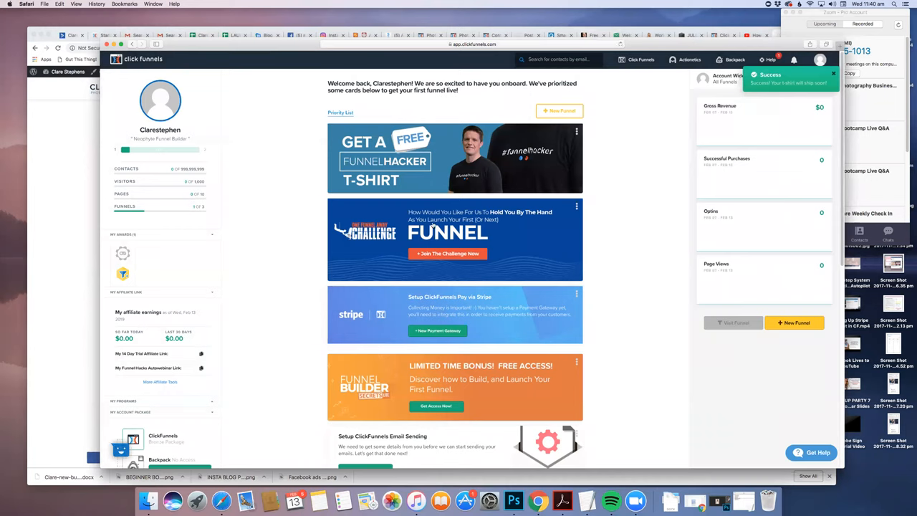
pyautogui.moveTo(502, 163)
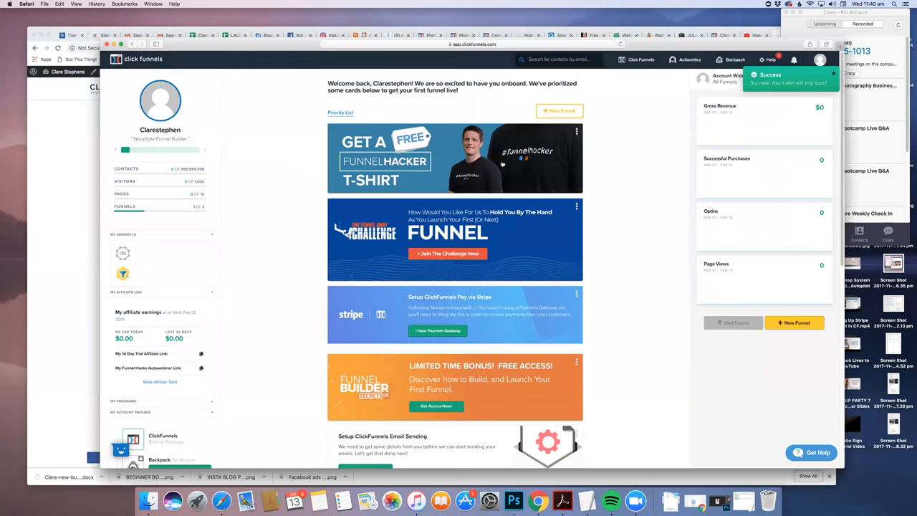
pyautogui.moveTo(716, 263)
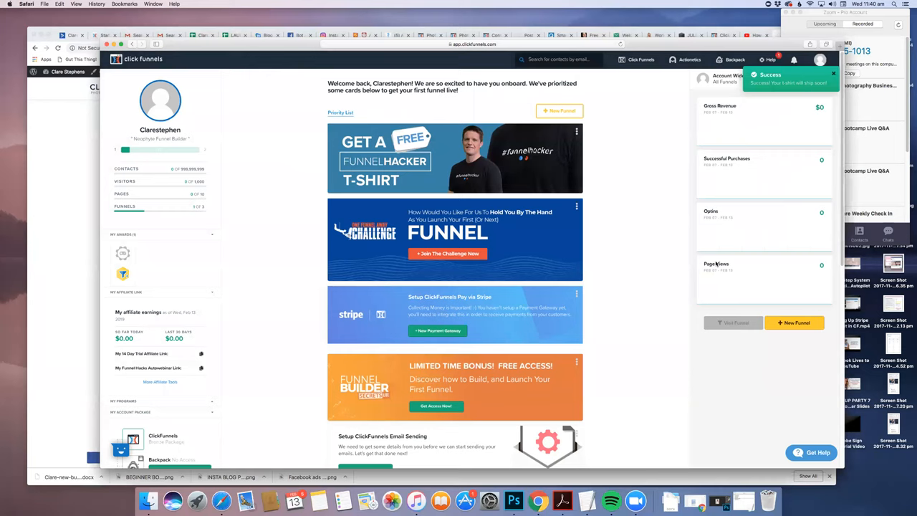
pyautogui.moveTo(436, 204)
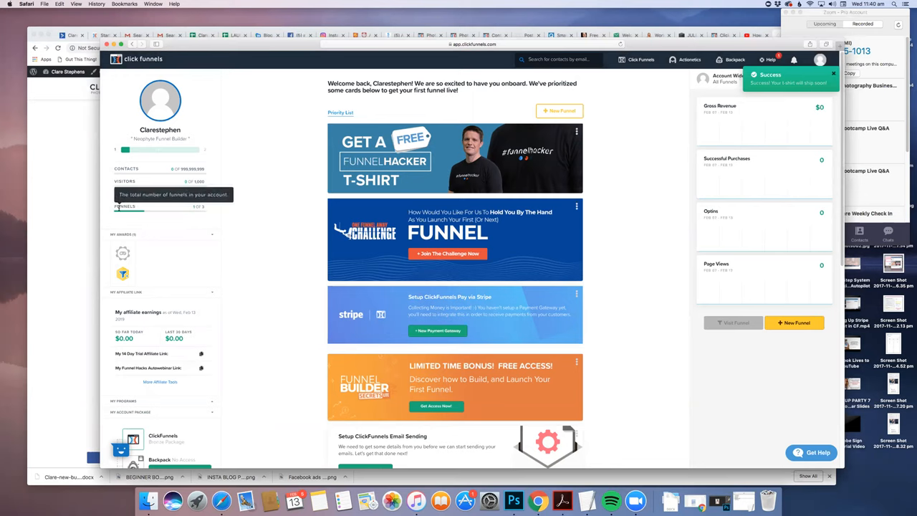
pyautogui.moveTo(126, 193)
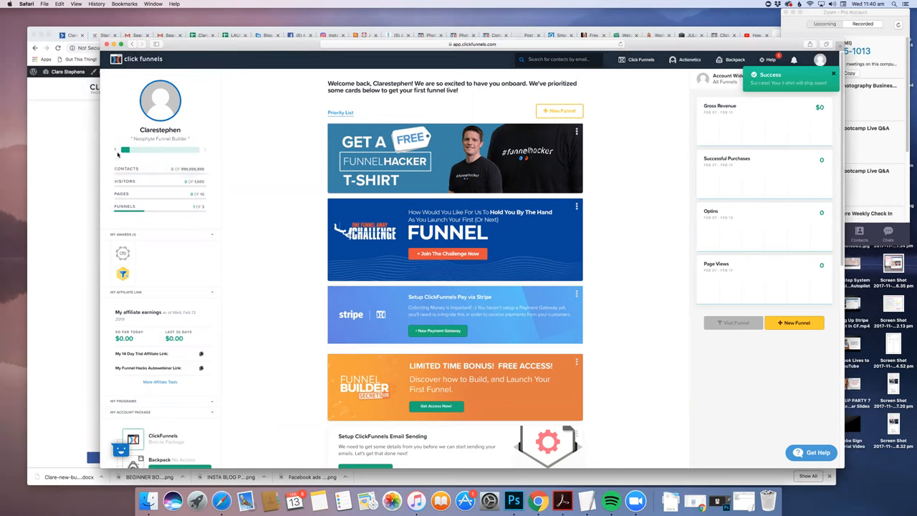
pyautogui.moveTo(274, 206)
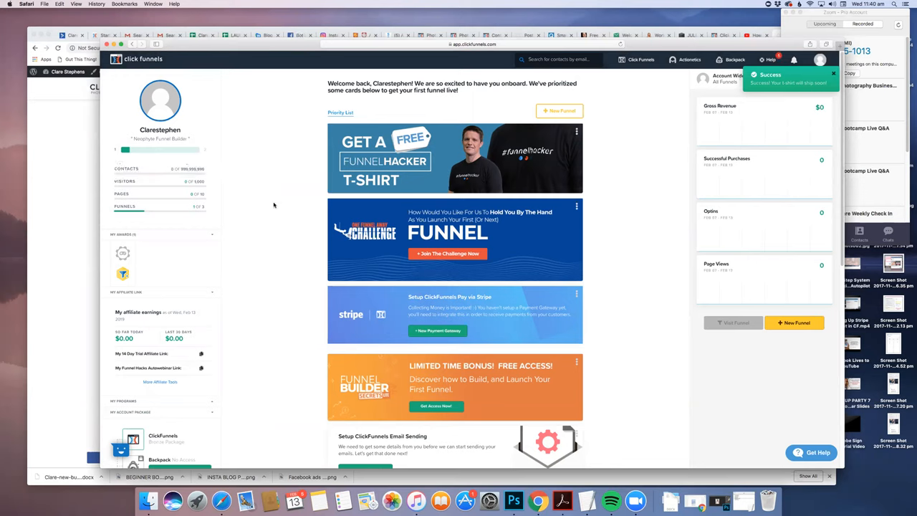
pyautogui.moveTo(207, 171)
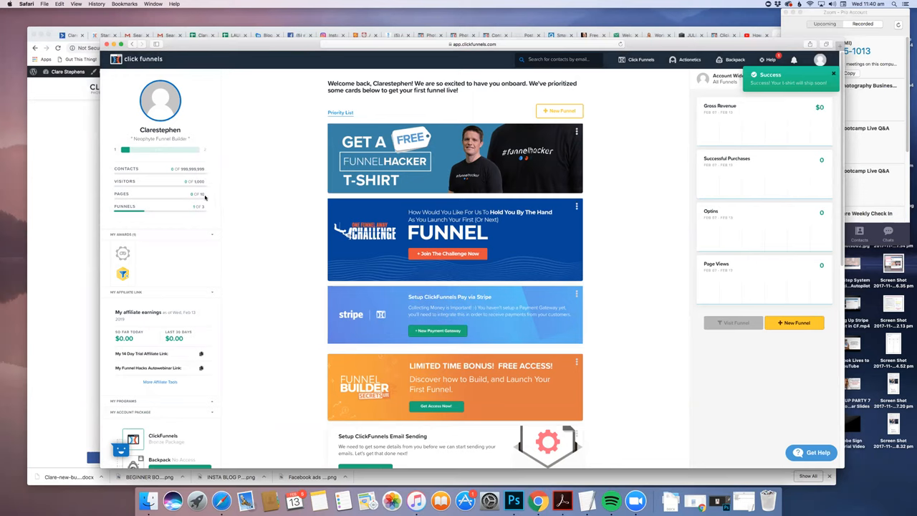
pyautogui.moveTo(231, 216)
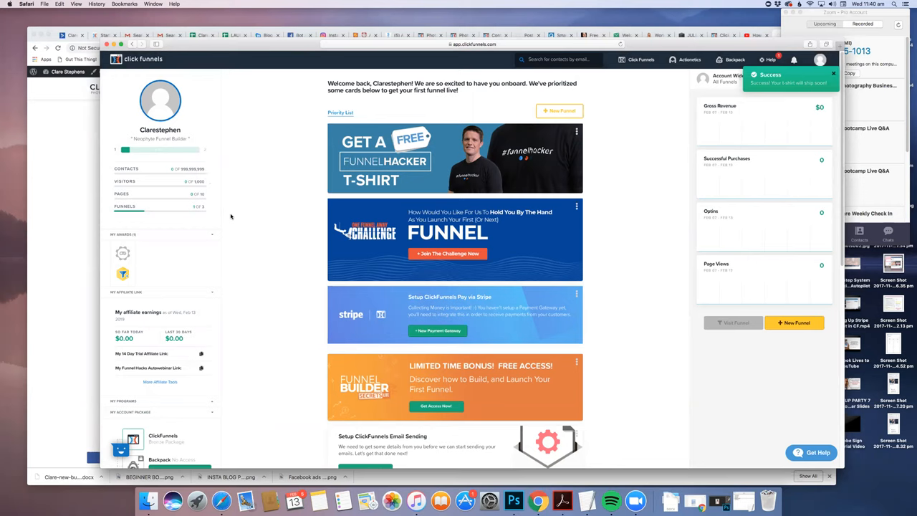
pyautogui.scroll(-3)
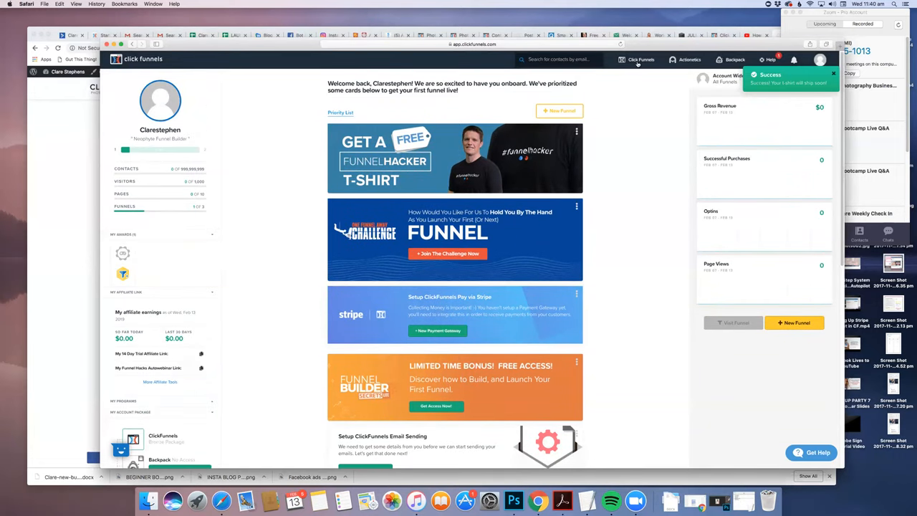
# Go to Funnels and open the shared PBA TEMPLATE funnel showing its steps.
pyautogui.click(639, 60)
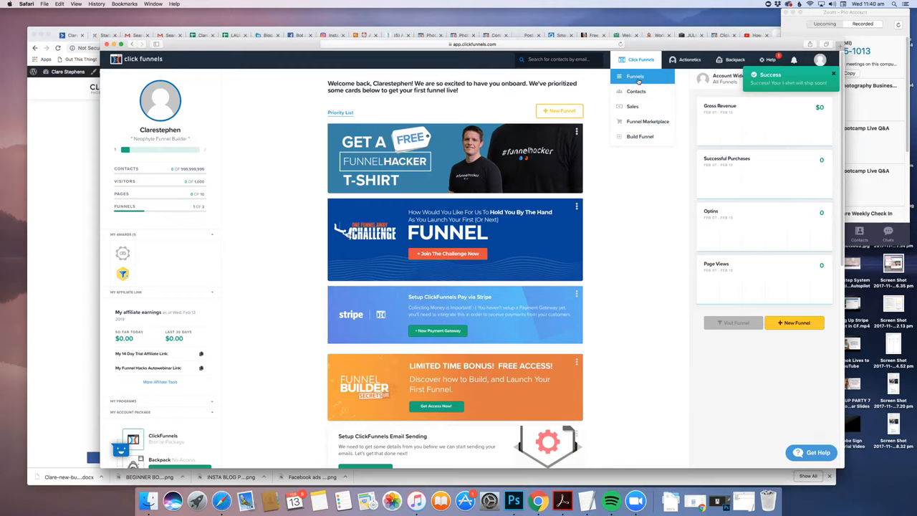
pyautogui.click(634, 75)
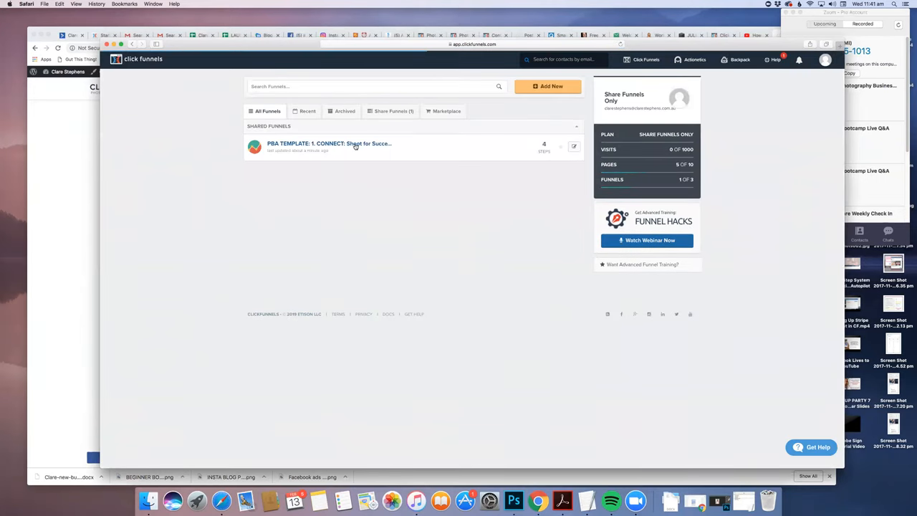
pyautogui.moveTo(330, 143)
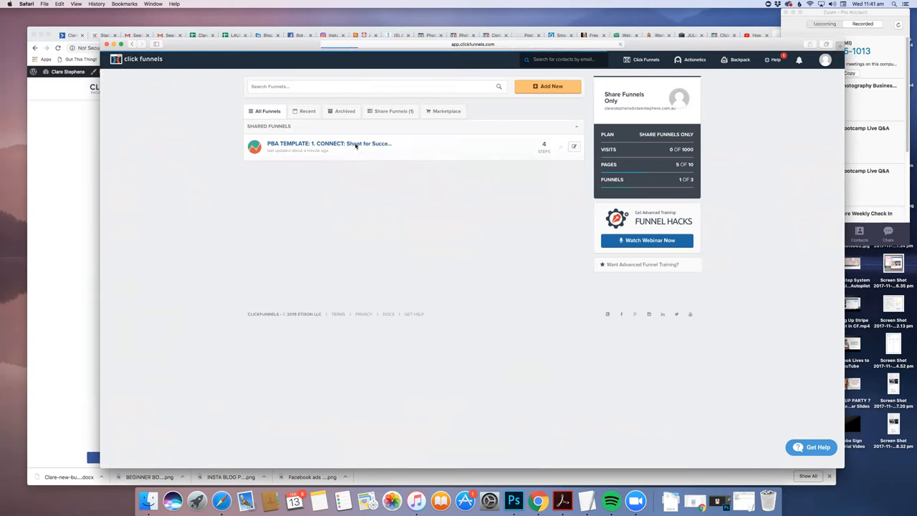
pyautogui.click(330, 144)
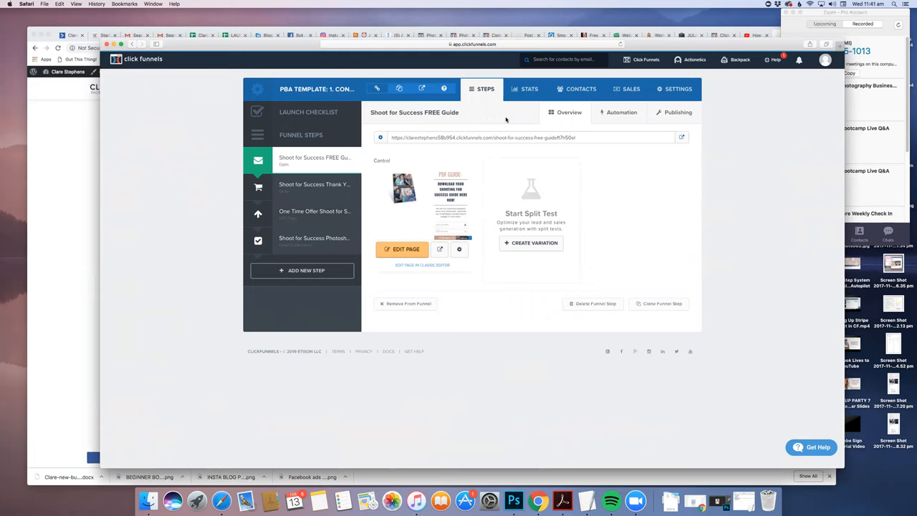
# Open Account Billing & Subscription from the profile menu to confirm the Share Funnels Only trial.
pyautogui.click(825, 60)
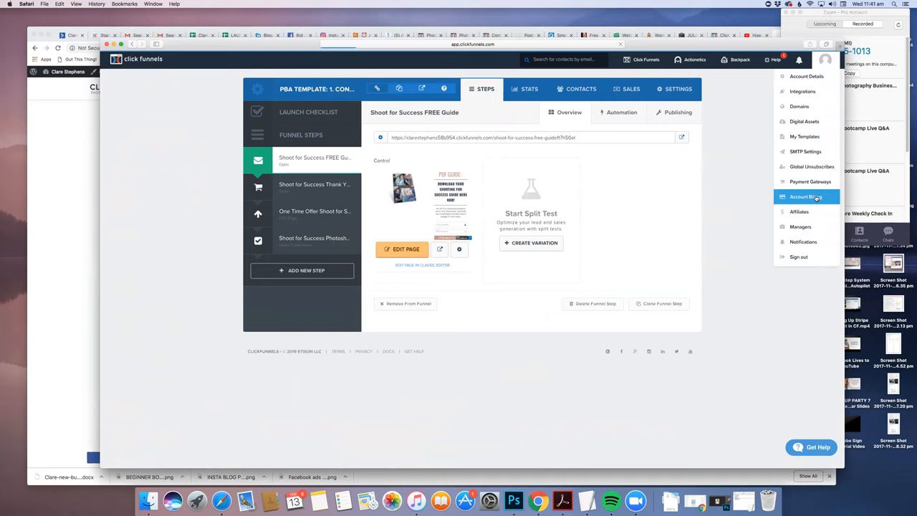
pyautogui.click(805, 196)
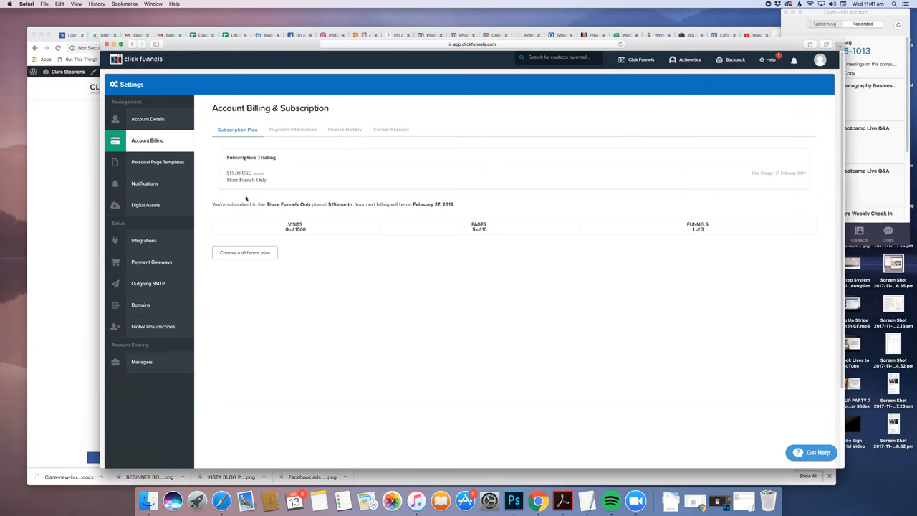
pyautogui.moveTo(387, 203)
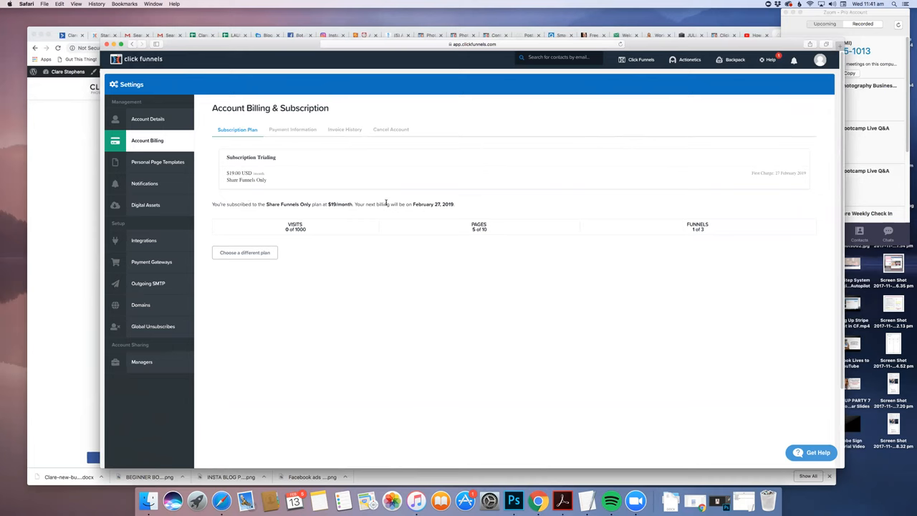
pyautogui.moveTo(460, 208)
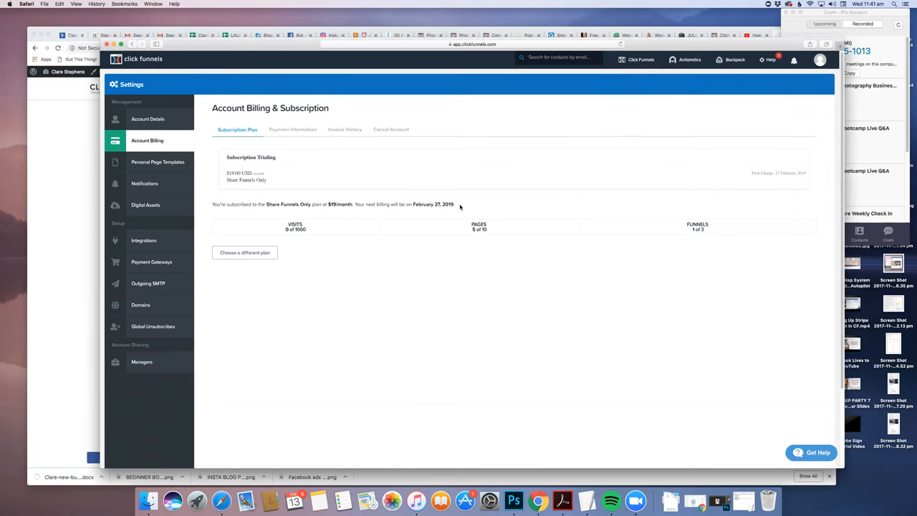
pyautogui.moveTo(361, 235)
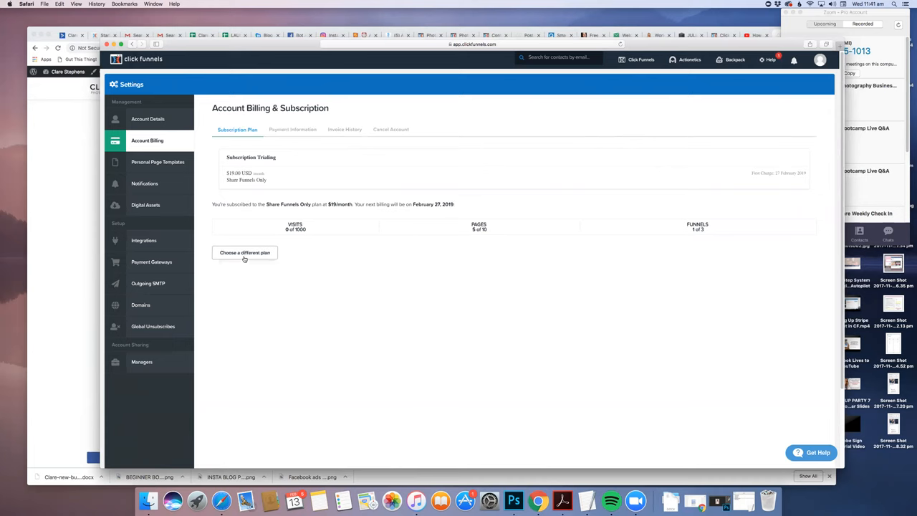
pyautogui.moveTo(250, 257)
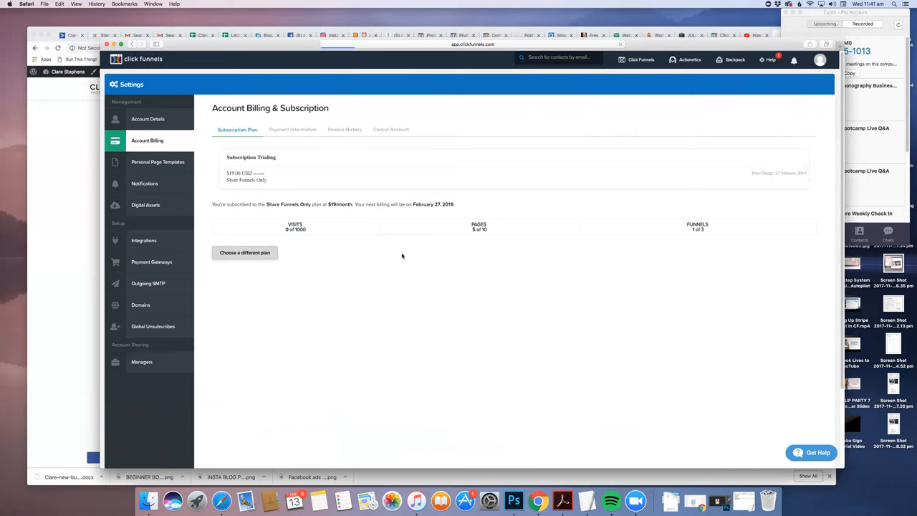
pyautogui.click(243, 252)
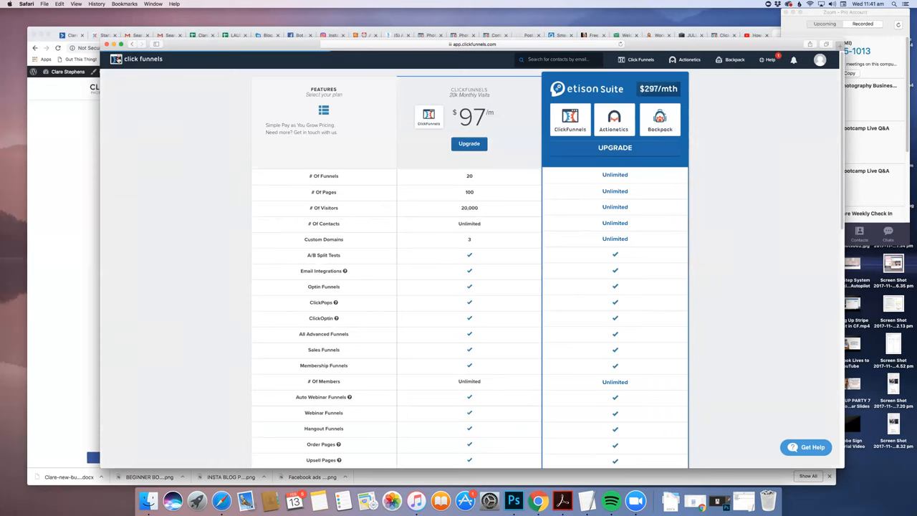
pyautogui.click(146, 140)
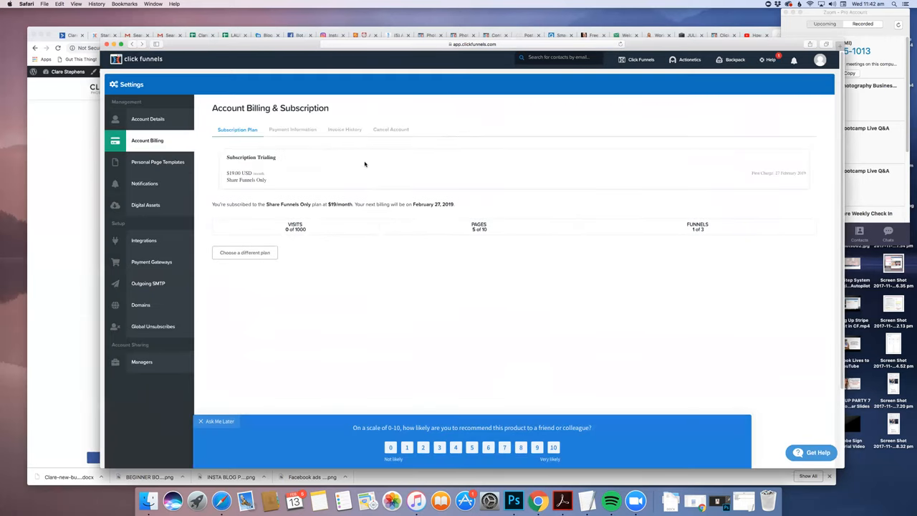
pyautogui.click(389, 129)
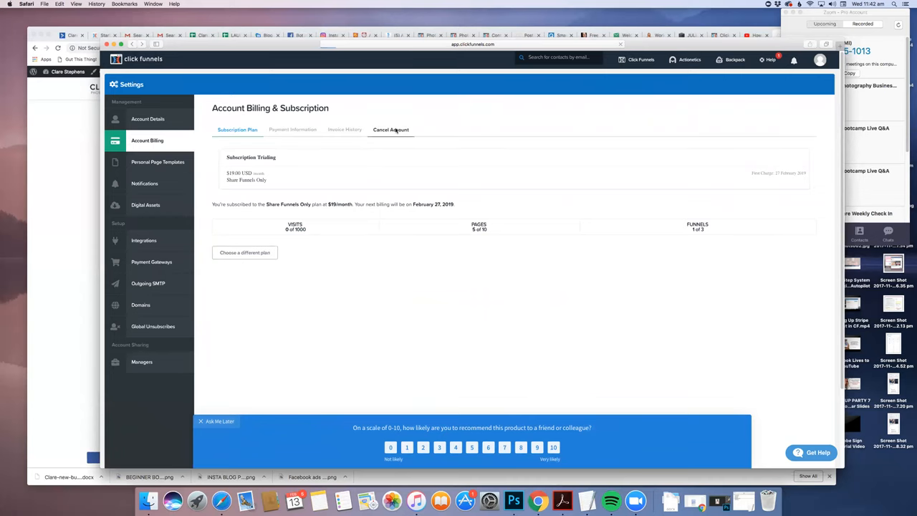
# Open the Cancel Account section showing Step 1 of the cancellation process.
pyautogui.click(390, 128)
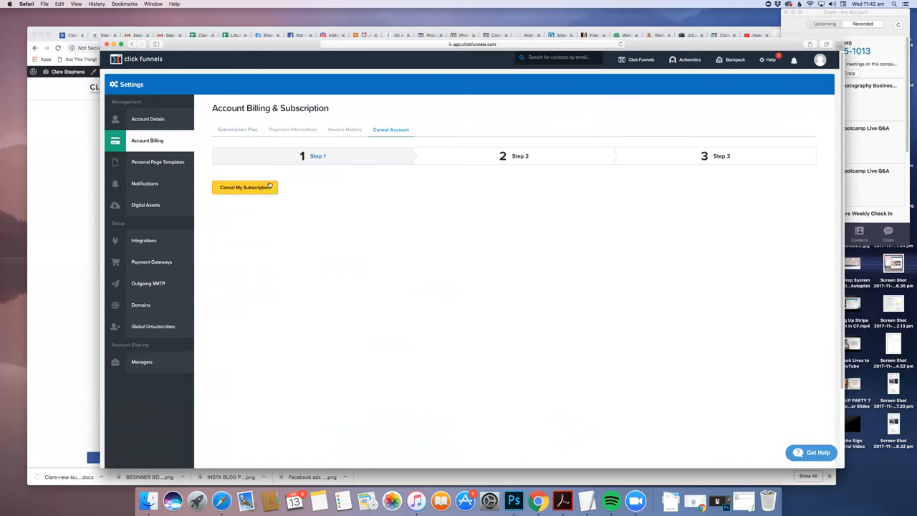
pyautogui.moveTo(257, 186)
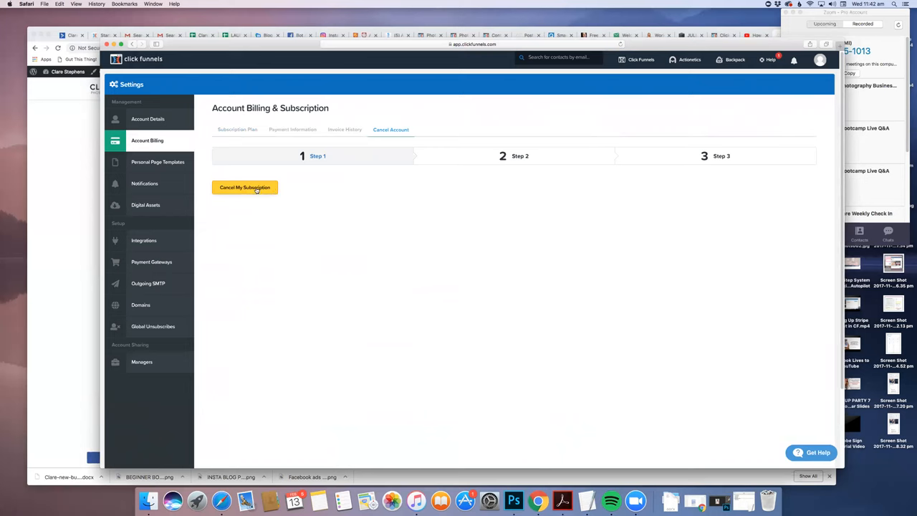
pyautogui.moveTo(332, 174)
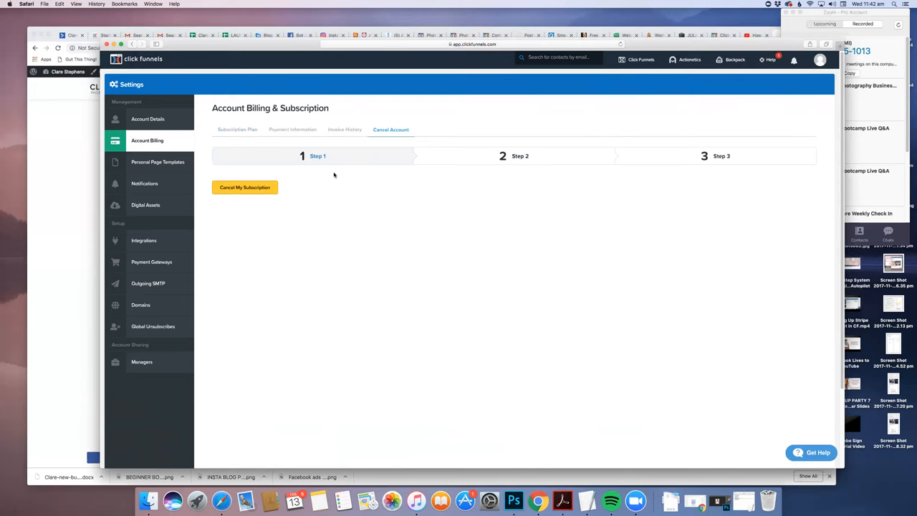
pyautogui.moveTo(336, 172)
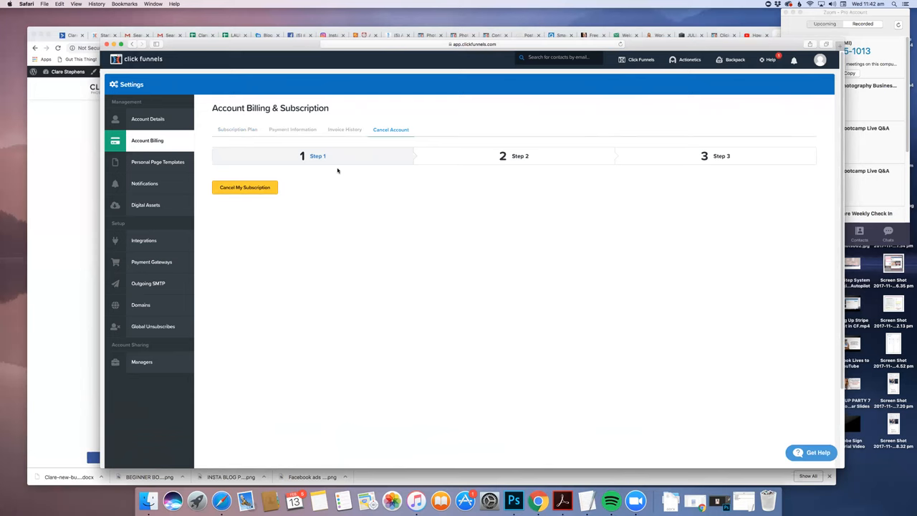